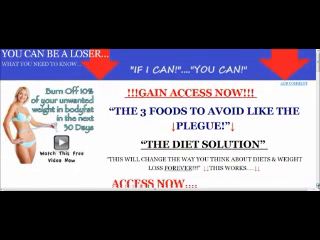
- Scroll down the Diet Solution landing page past the ACCESS NOW form toward the special-bonuses offer
scroll("down", 3)
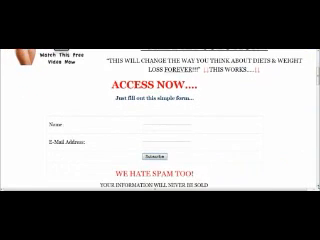
scroll("down", 3)
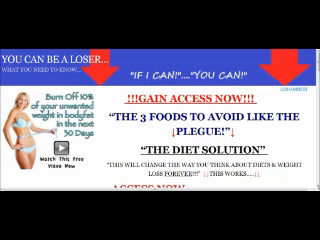
scroll("down", 3)
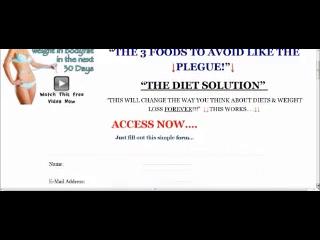
scroll("down", 3)
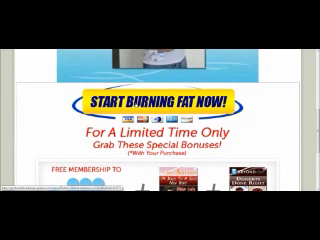
- Reach the ClickBank secure order form for The Diet Solution and review its payment section
left_click(160, 96)
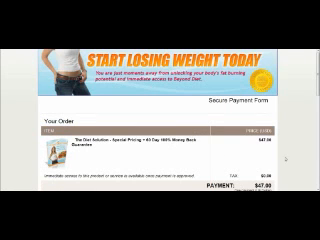
scroll("down", 3)
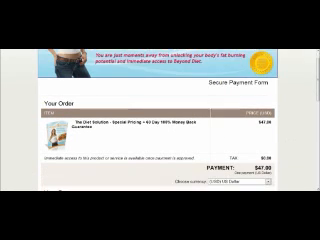
scroll("down", 3)
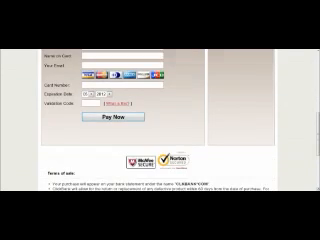
scroll("down", 3)
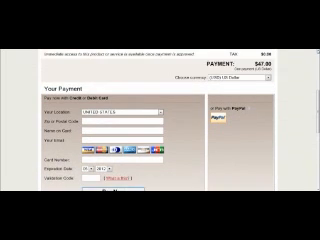
scroll("up", 3)
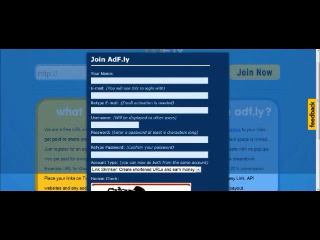
- Scroll through the Join AdF.ly registration form before returning to the adf.ly home page
scroll("down", 3)
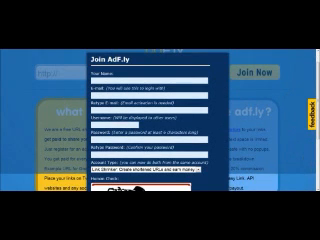
scroll("down", 3)
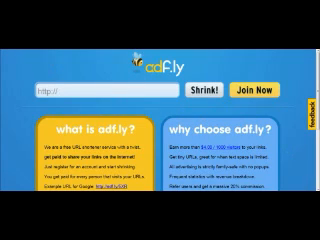
- Scroll the Adfly site toward the Advertising link for the rates page
scroll("down", 3)
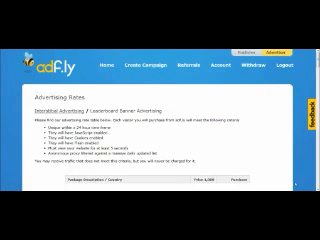
- Scroll past the country-by-country rates to the Worldwide Advertising Campaign package row
scroll("down", 3)
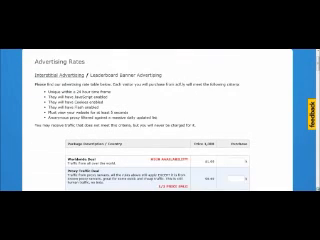
scroll("down", 3)
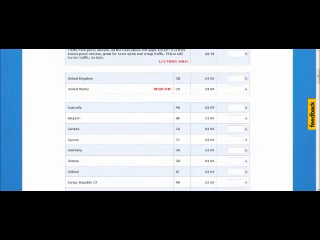
scroll("down", 3)
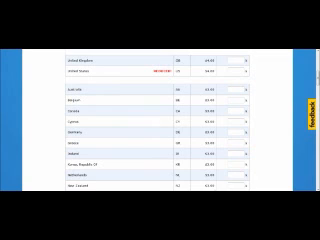
scroll("down", 3)
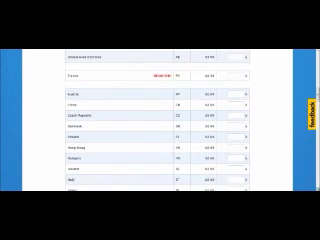
scroll("down", 3)
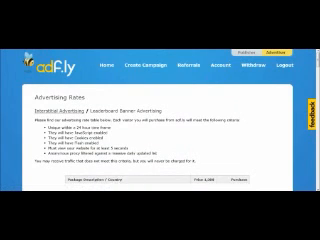
scroll("down", 3)
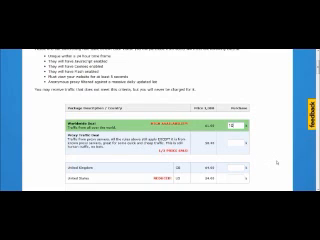
- Scroll the Advertising Order form to the campaign name and destination URL fields
scroll("down", 3)
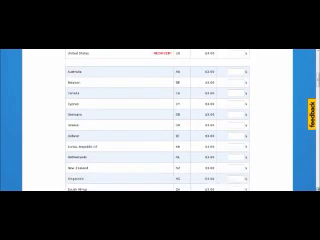
scroll("down", 3)
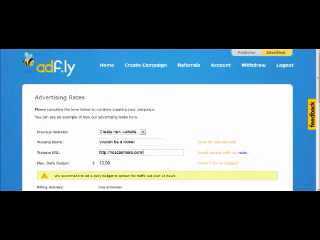
- Scroll down to the agreement checkbox and order total before submitting the order
scroll("down", 3)
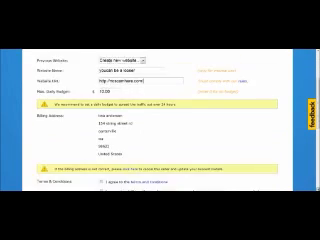
scroll("down", 3)
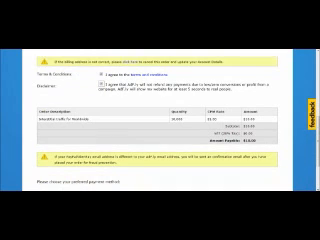
scroll("down", 3)
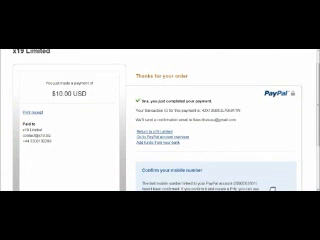
- Scroll the PayPal checkout page to the login and payment confirmation section
scroll("down", 3)
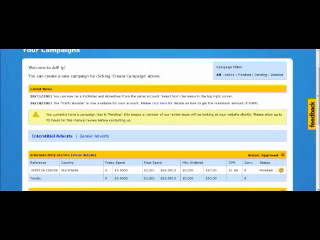
scroll("down", 3)
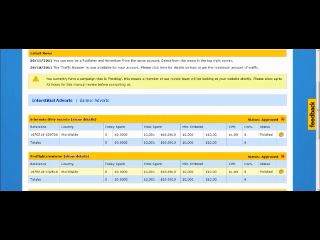
scroll("down", 3)
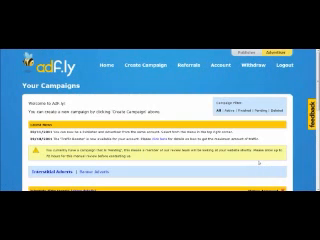
scroll("down", 3)
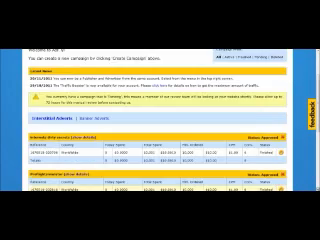
scroll("down", 3)
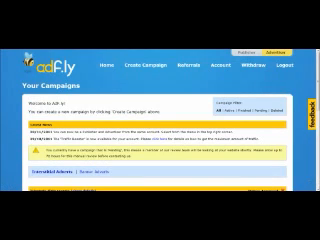
scroll("down", 3)
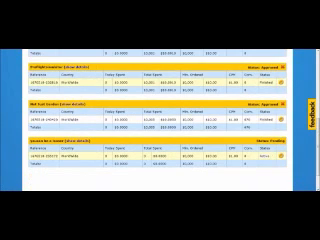
scroll("down", 3)
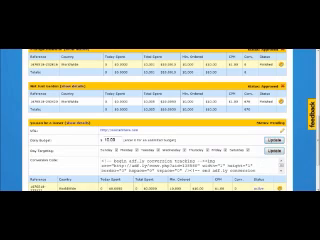
scroll("down", 3)
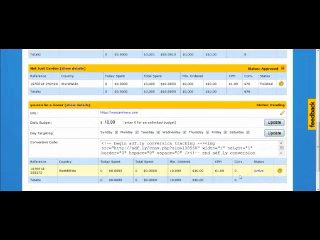